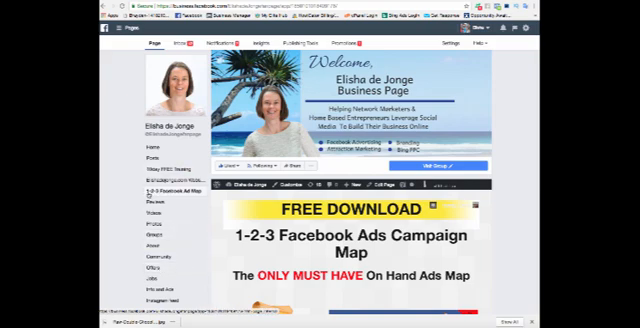
Confirm leaving the current app's settings page to head back toward My Apps
scroll(down, 3)
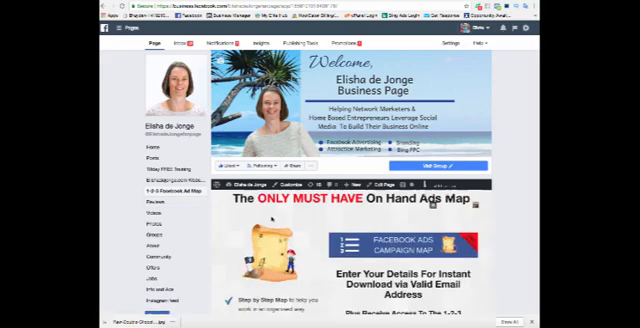
scroll(down, 3)
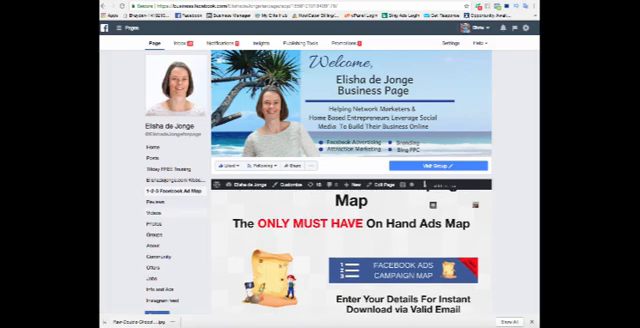
scroll(down, 3)
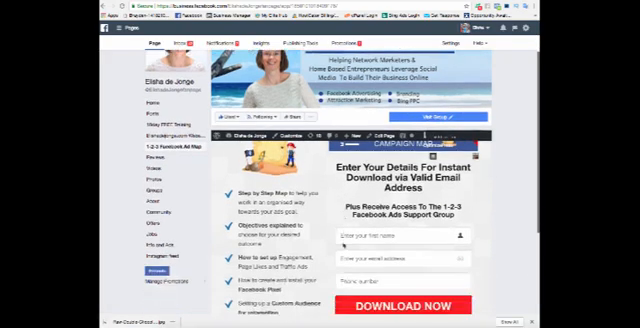
scroll(down, 3)
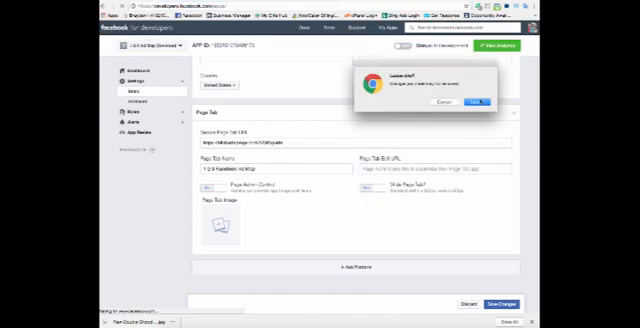
click(480, 104)
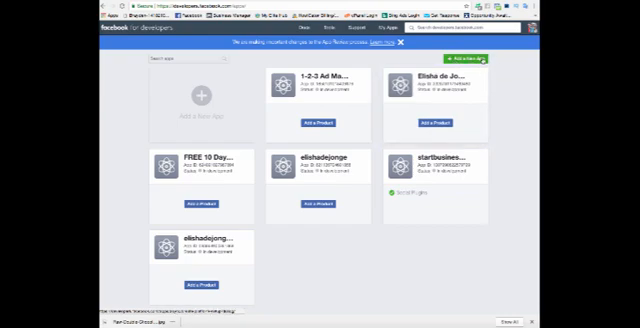
Add a new app, entering its display name and contact email, and submit the new app ID
click(464, 56)
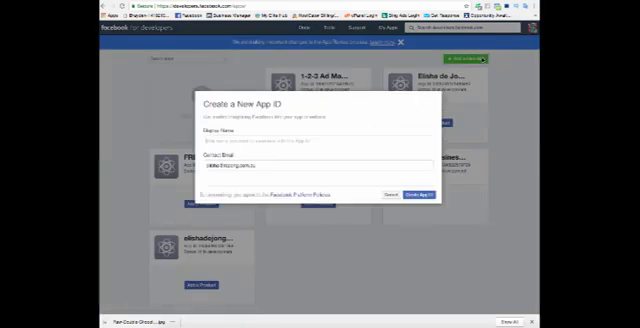
text(eo Training)
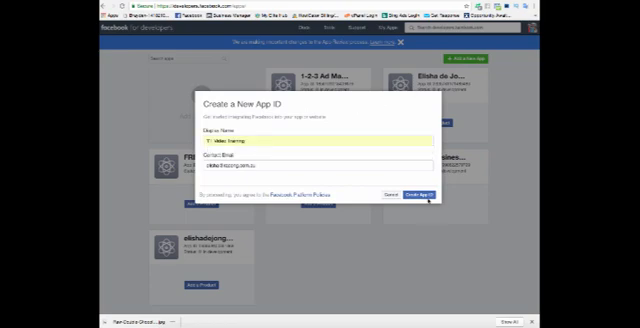
click(416, 192)
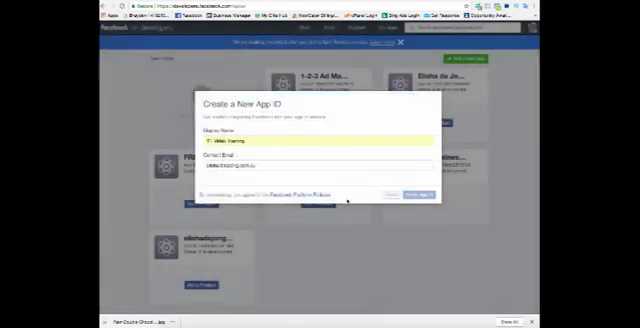
click(416, 188)
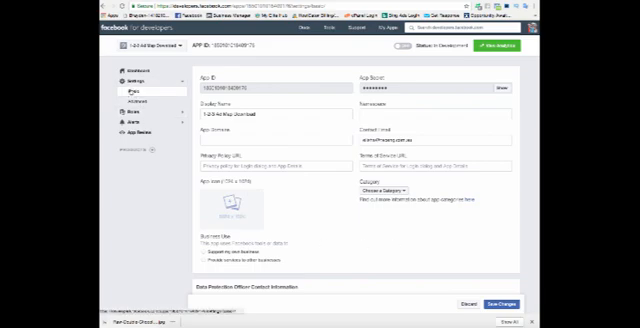
Scroll down the Basic settings past domain, email, privacy URL and category to the platform section
scroll(down, 3)
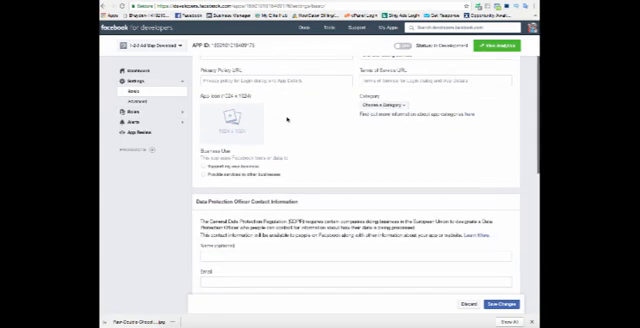
scroll(down, 3)
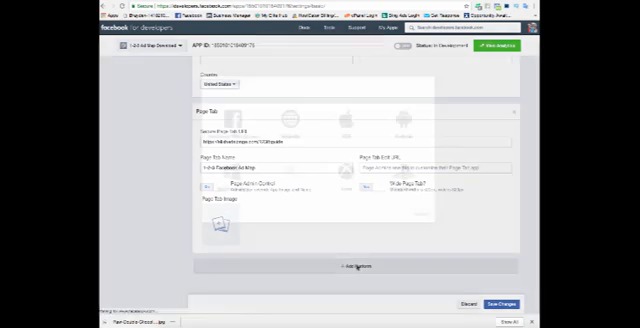
Add a Page Tab platform to the app, ready for its tab name and secure URL
click(344, 264)
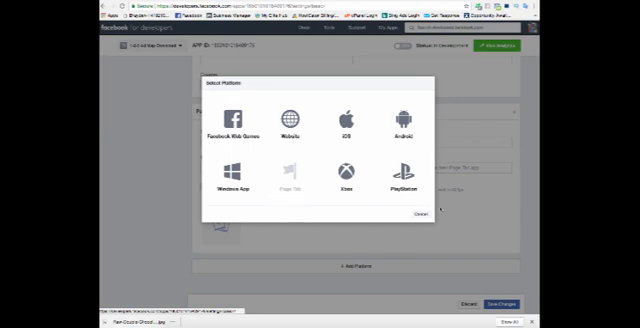
click(288, 170)
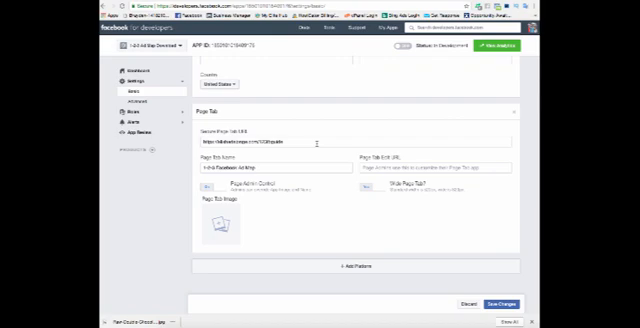
mouse_move(260, 158)
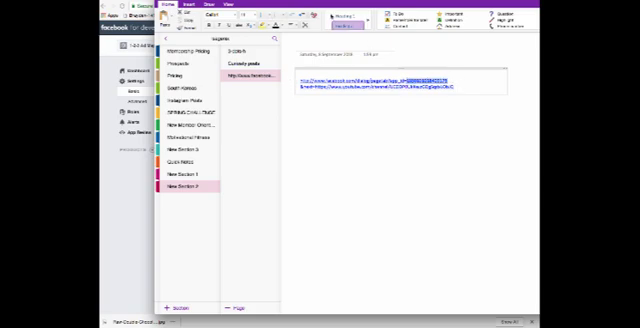
Select the saved page tab link in the OneNote notes to copy it into the Page Tab URL field
double_click(420, 78)
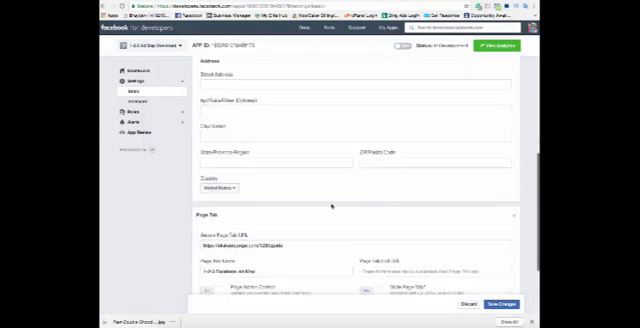
scroll(down, 3)
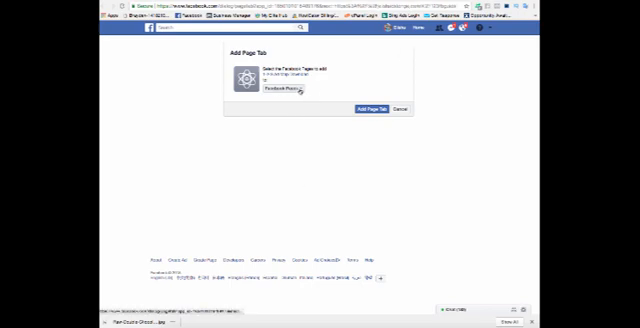
Choose the business page in the Add Page Tab dialog and add the tab to it
click(284, 92)
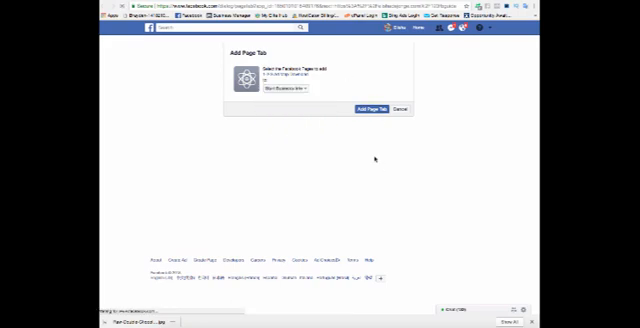
click(398, 106)
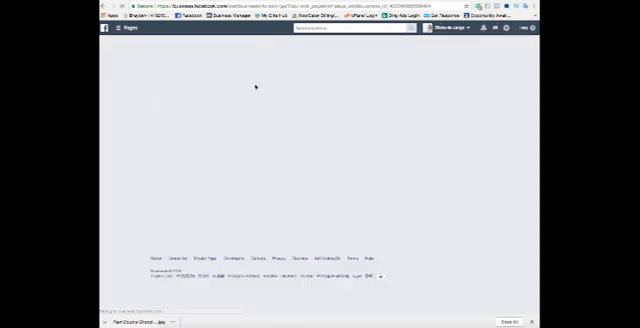
Go into the business page's Settings and scroll toward the Edit Page tabs section
click(436, 44)
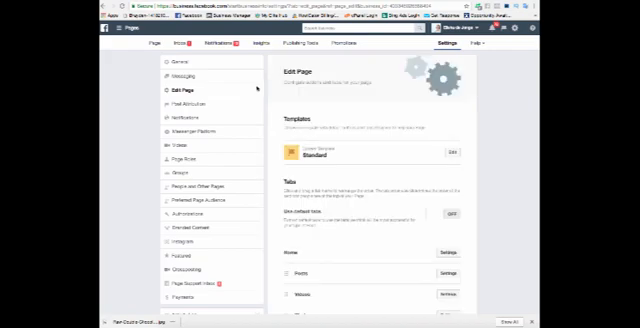
scroll(down, 3)
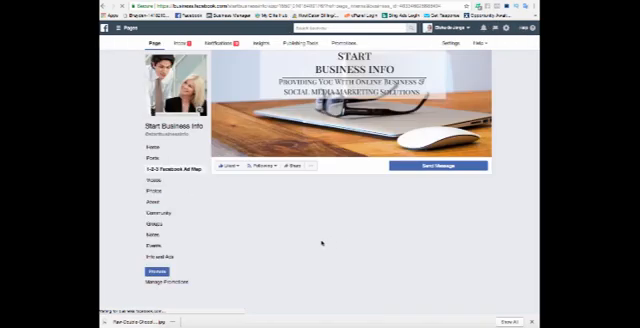
Scroll through the 1-2-3 Facebook Ads Map tab's opt-in landing page with its sign-up form
scroll(down, 3)
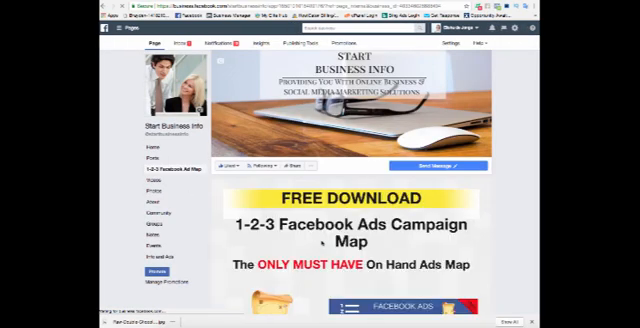
scroll(down, 3)
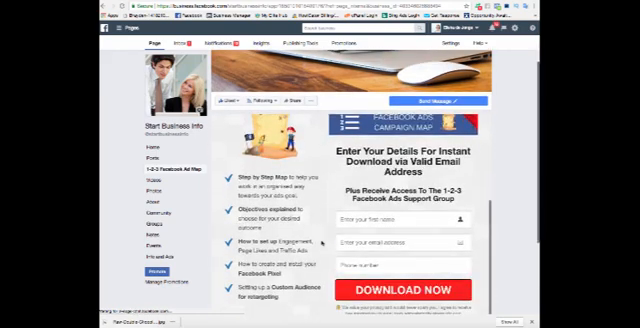